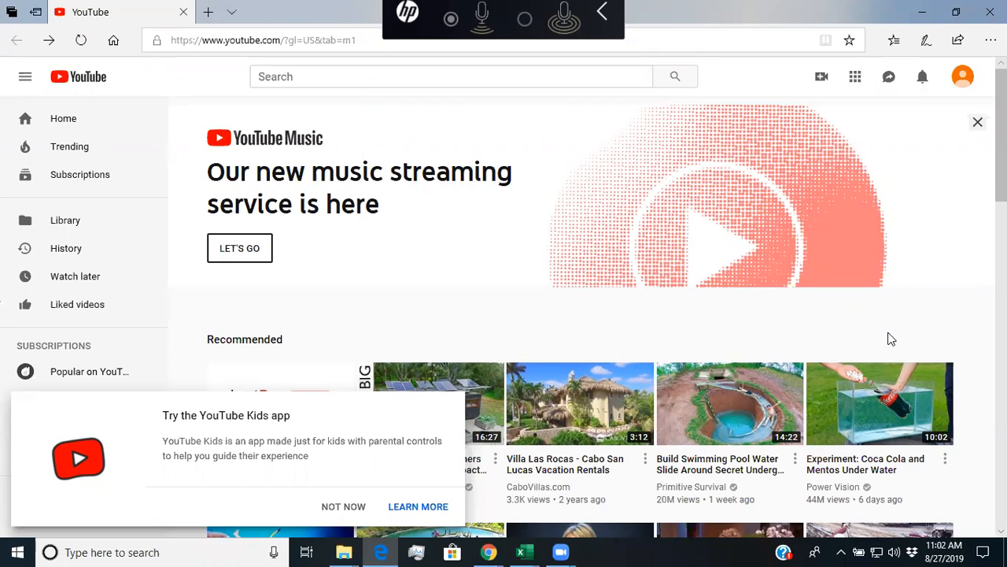
mouse_move(860, 312)
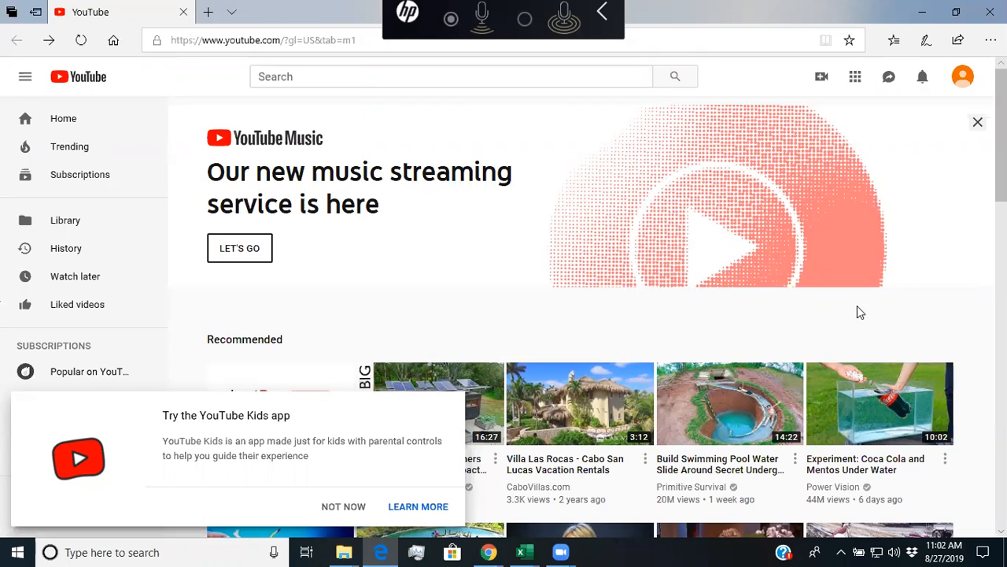
mouse_move(922, 361)
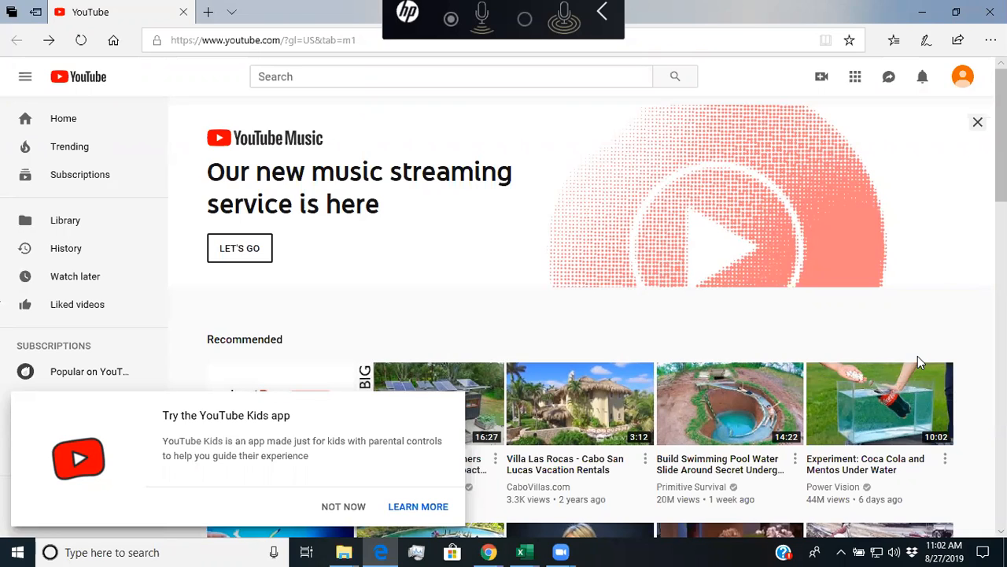
mouse_move(936, 336)
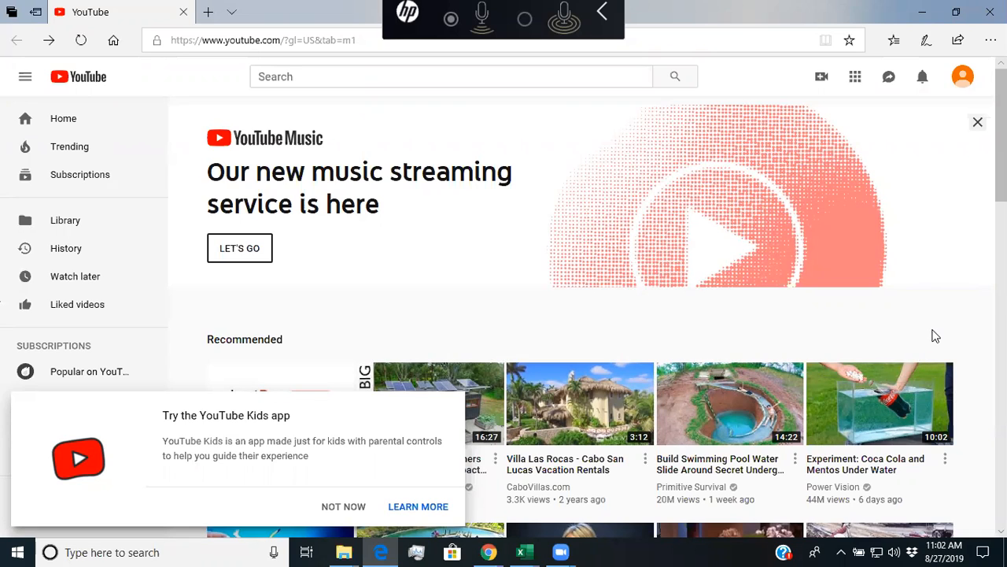
mouse_move(647, 165)
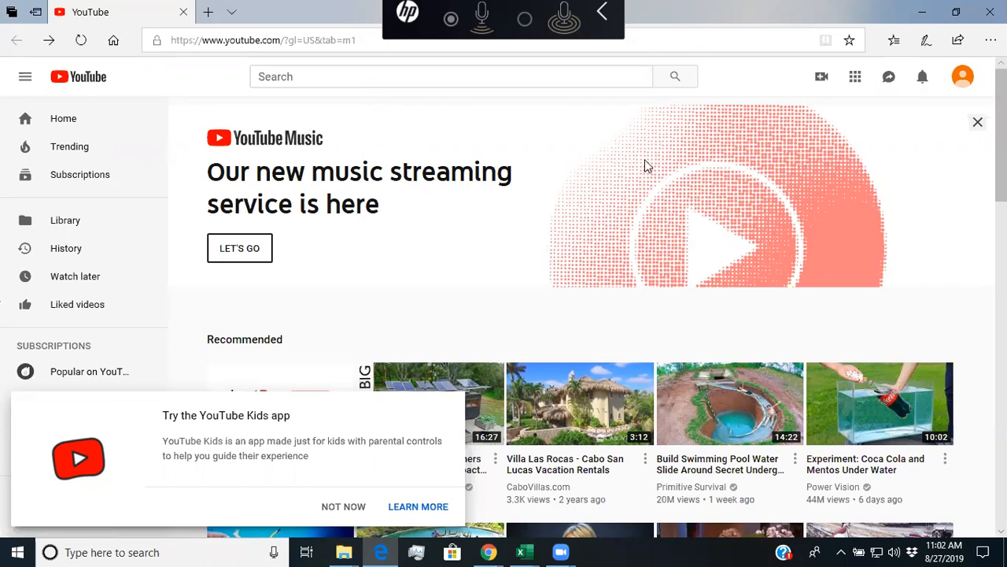
mouse_move(953, 122)
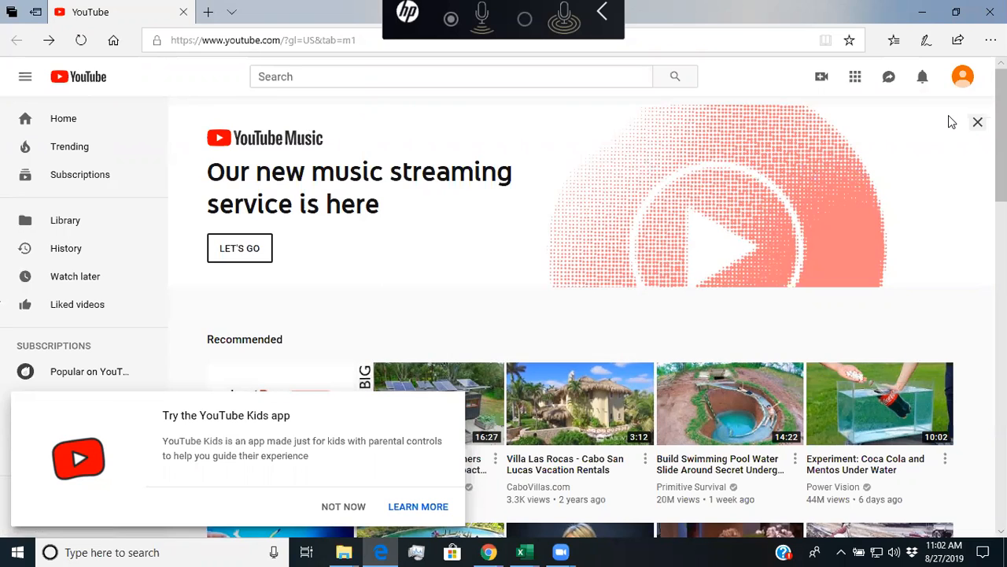
mouse_move(972, 89)
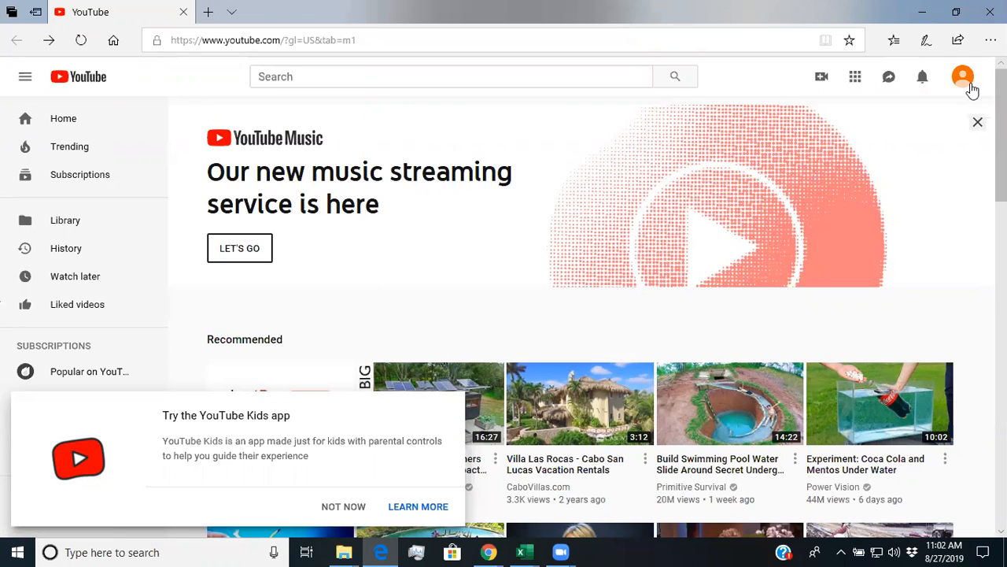
- From the avatar menu's Settings, open the create-a-new-channel Brand Account form
left_click(964, 77)
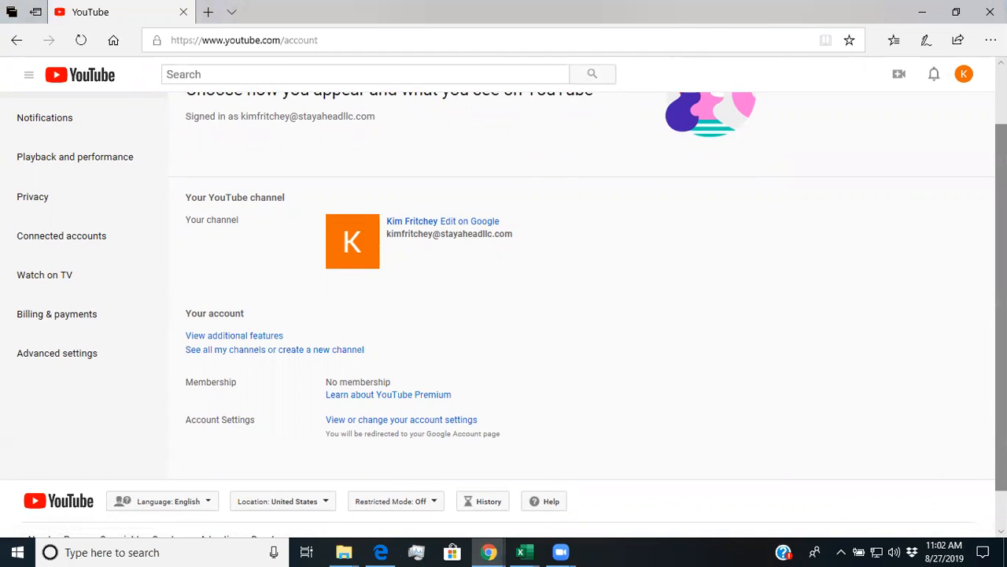
mouse_move(983, 277)
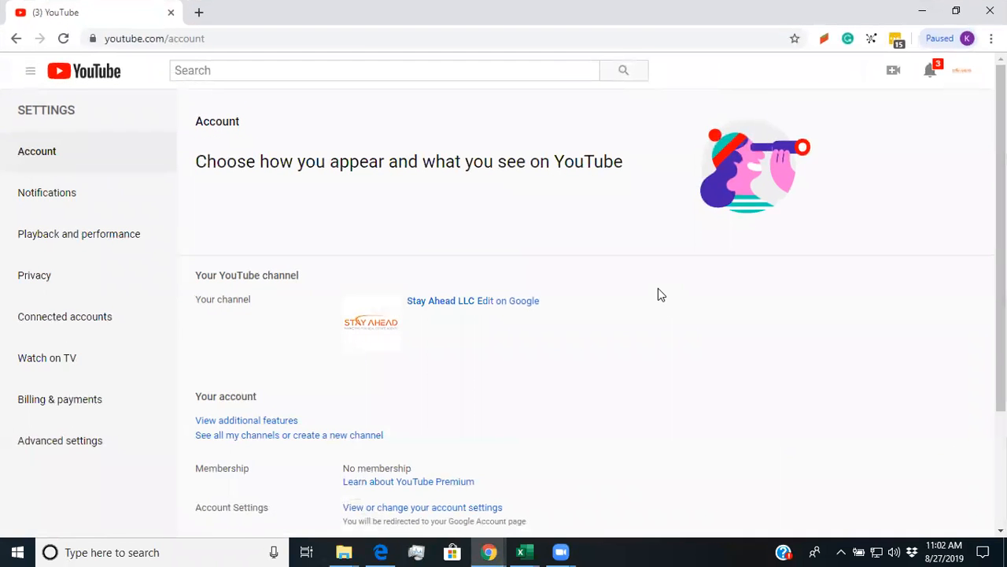
scroll("down", 3)
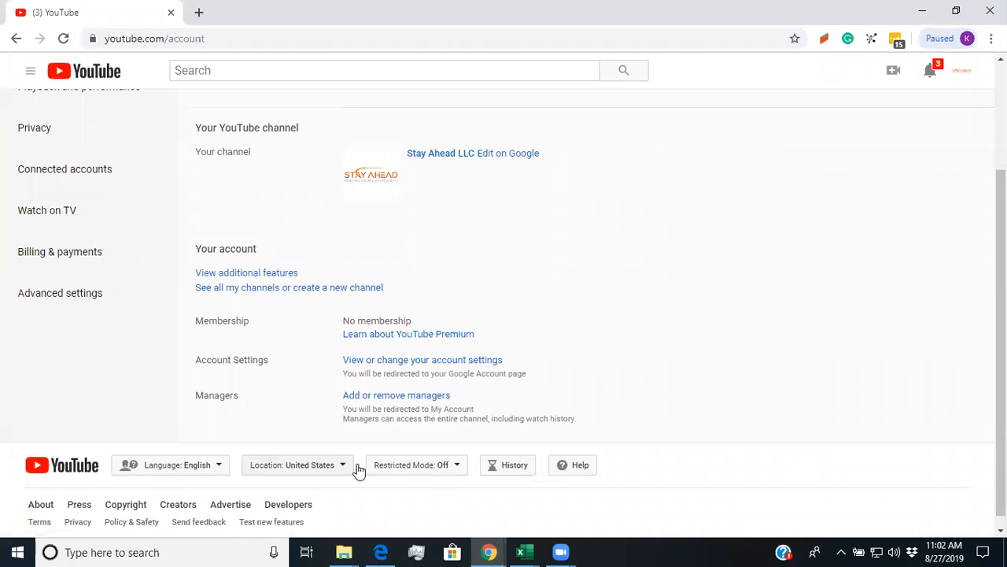
mouse_move(513, 457)
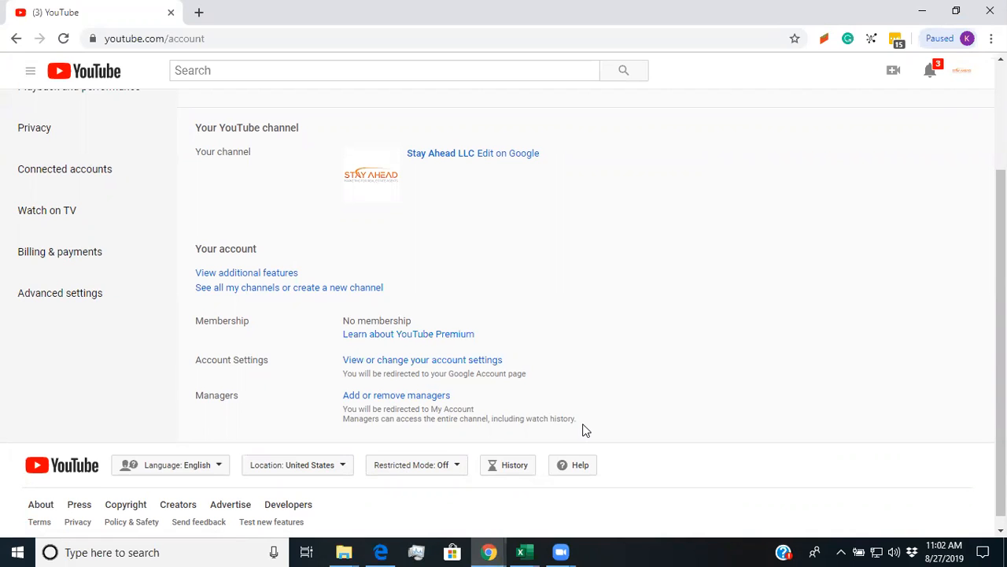
mouse_move(566, 10)
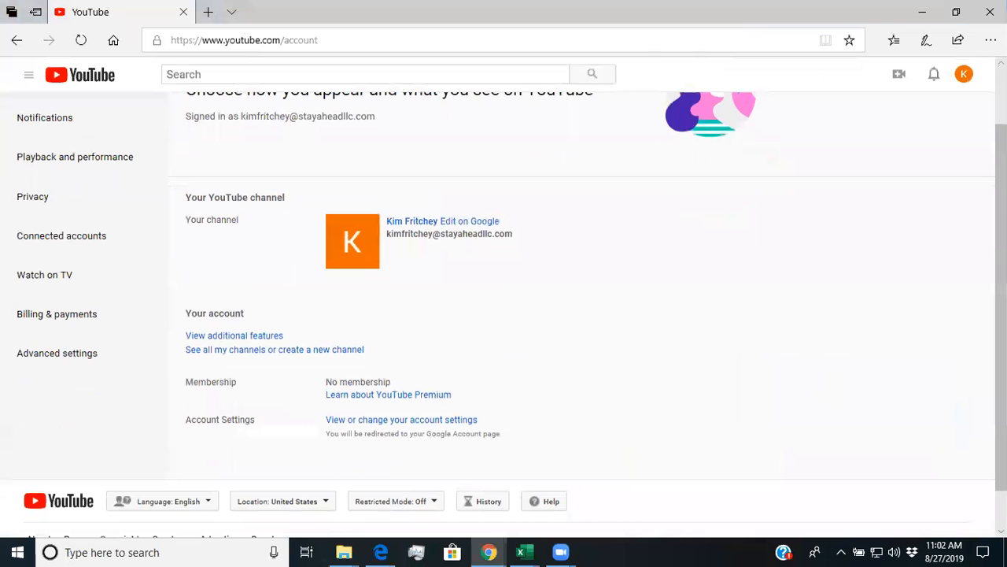
mouse_move(275, 349)
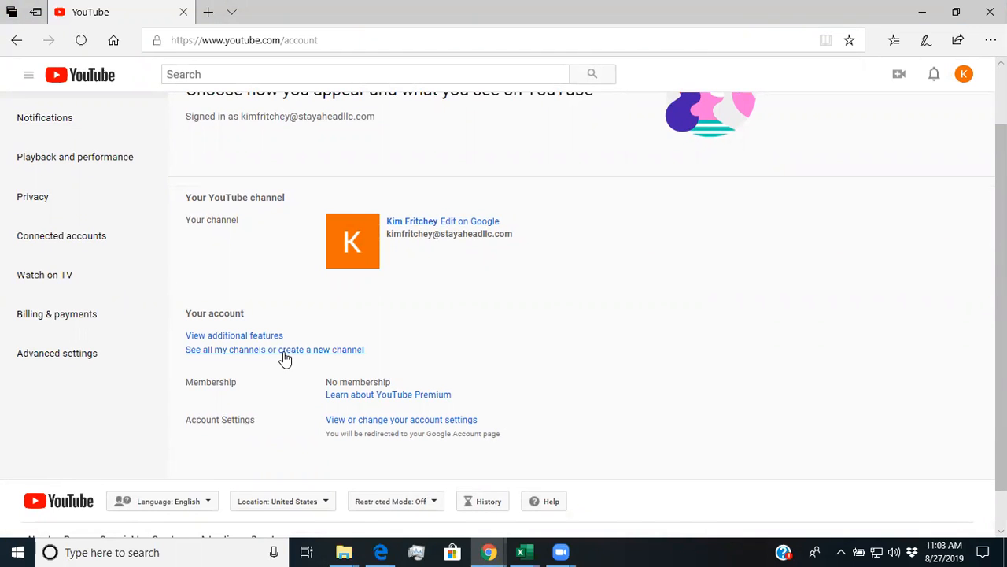
left_click(275, 349)
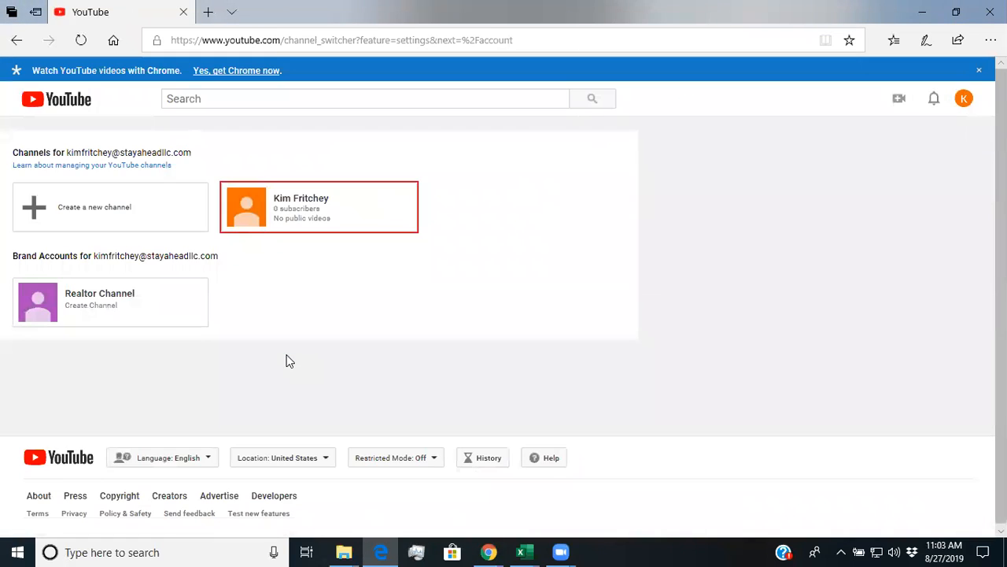
mouse_move(59, 206)
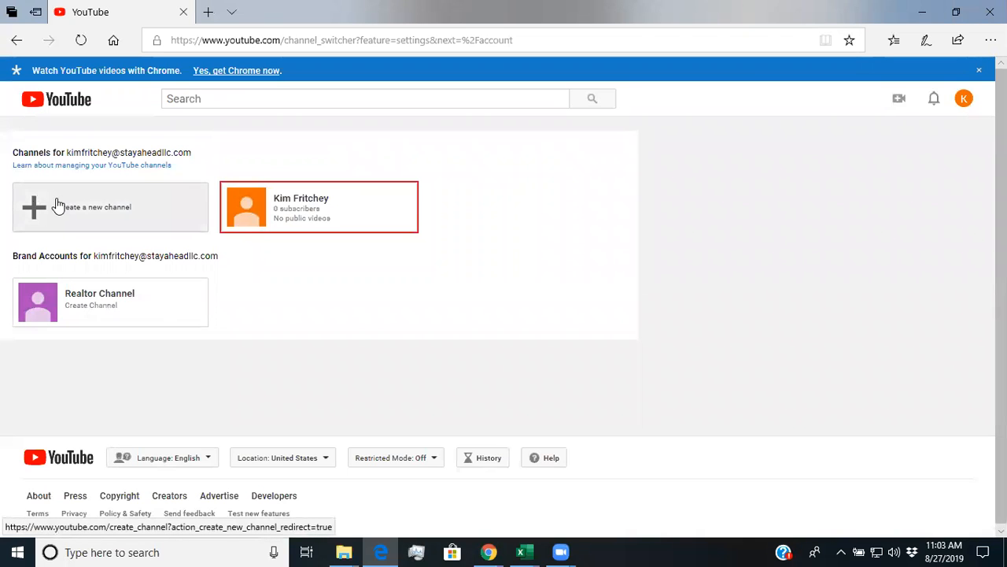
left_click(92, 206)
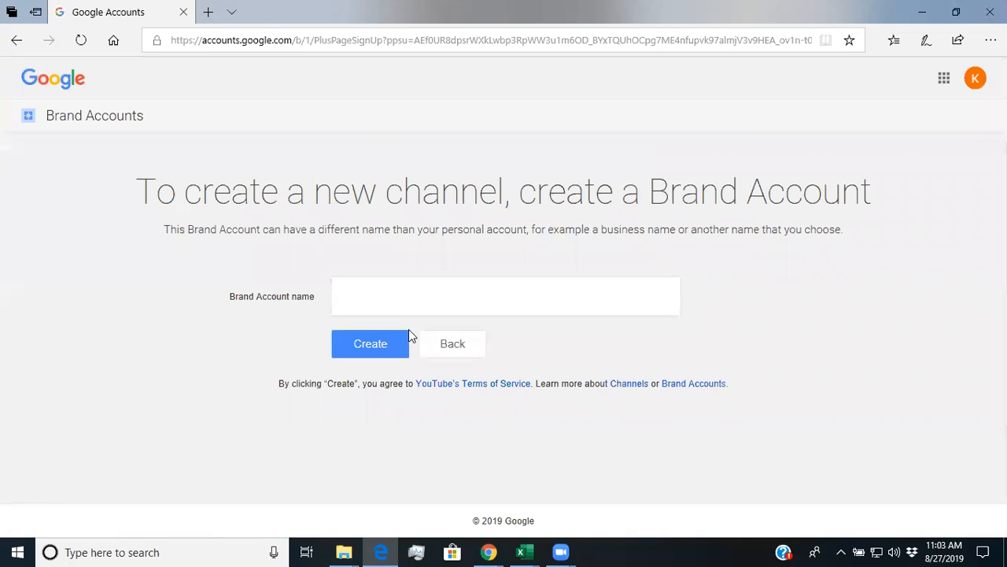
- Name the new Brand Account 'Realtor2' and create the channel
left_click(504, 296)
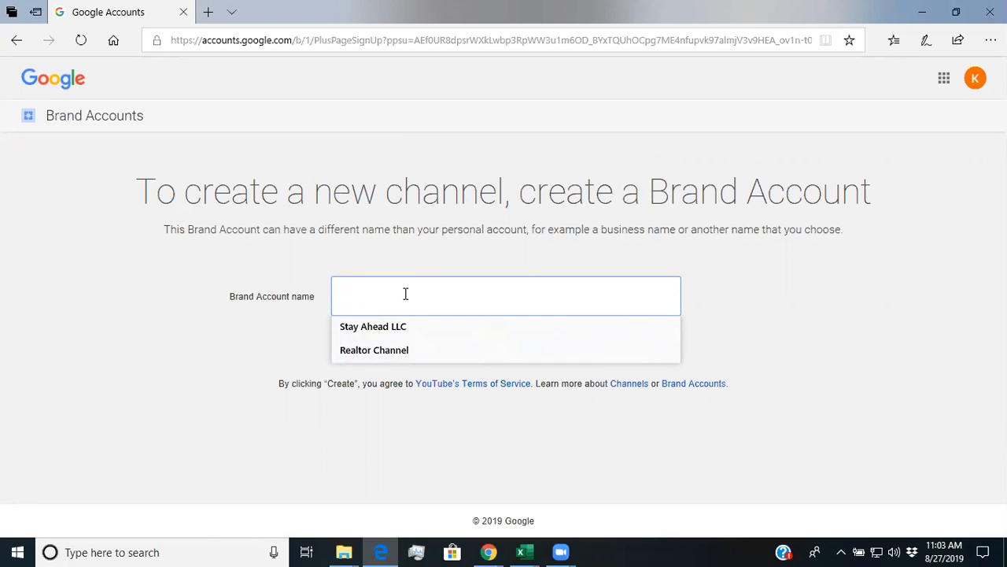
type("R")
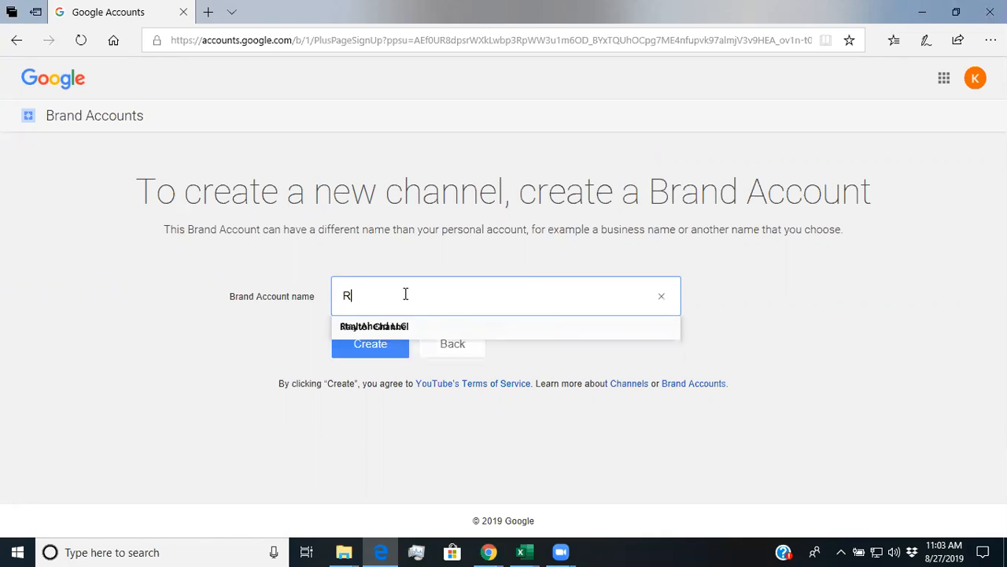
type("ealtor")
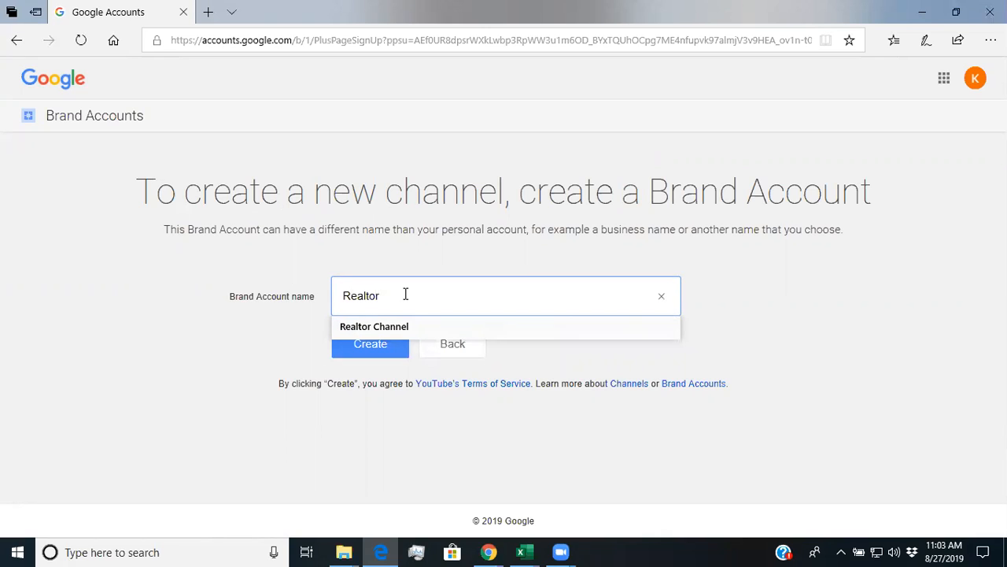
type("2")
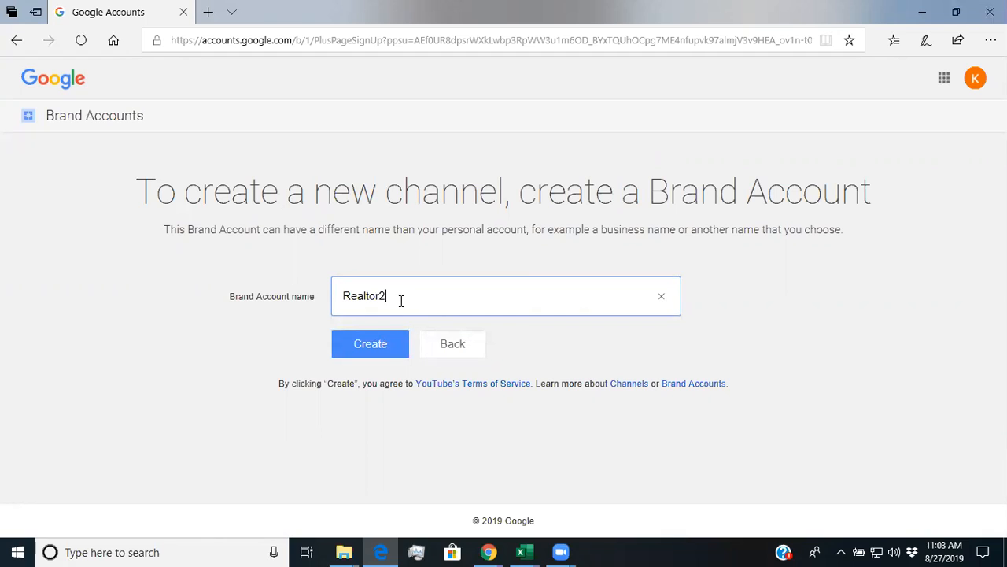
left_click(370, 343)
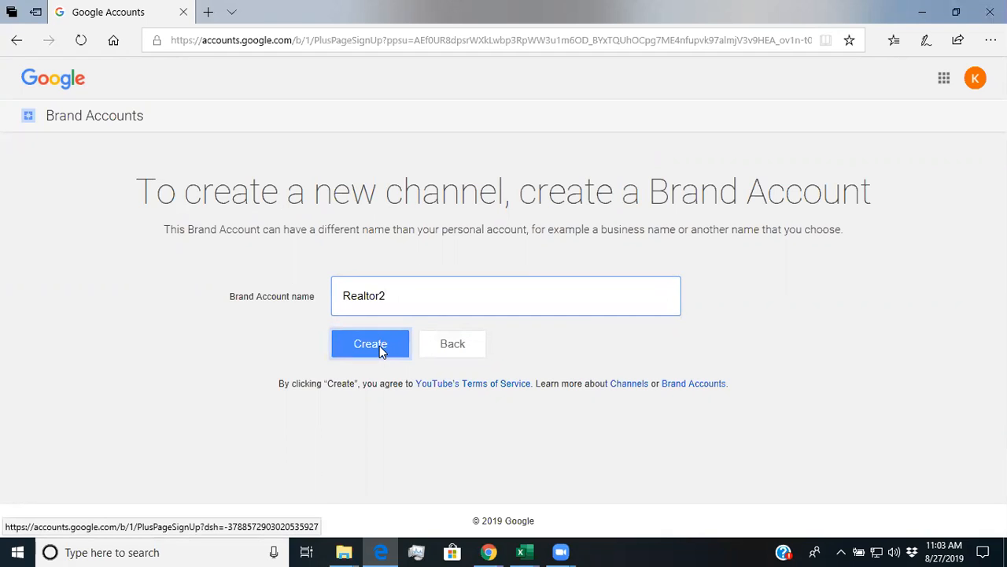
left_click(370, 344)
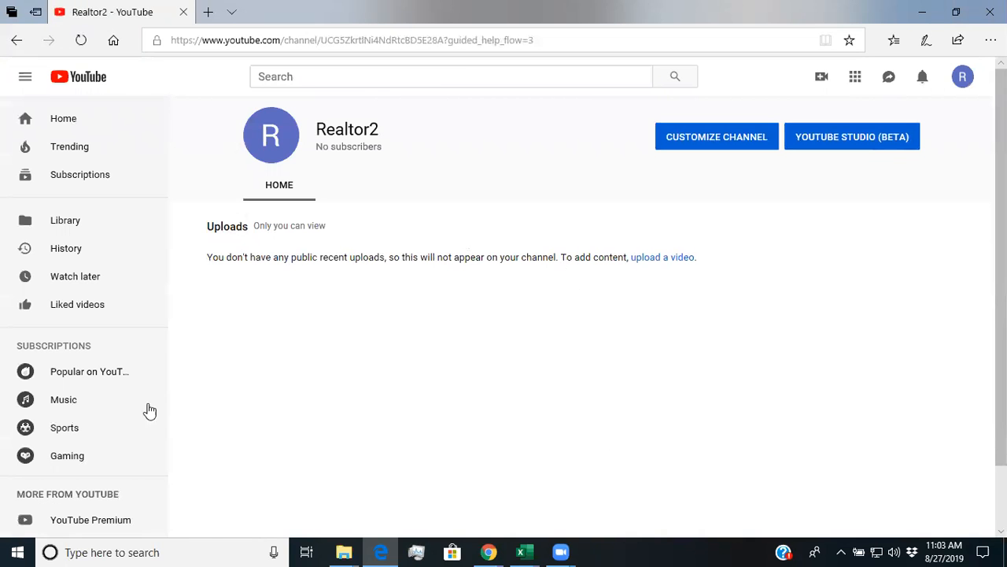
- Follow the channel's 'Add or remove managers' link to the Realtor2 Brand Account details
scroll("down", 3)
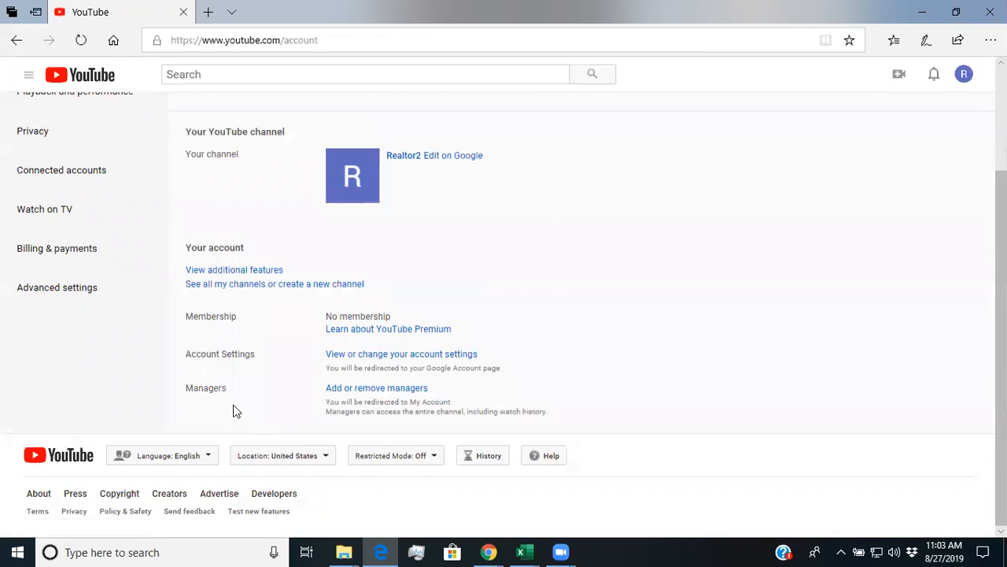
mouse_move(376, 388)
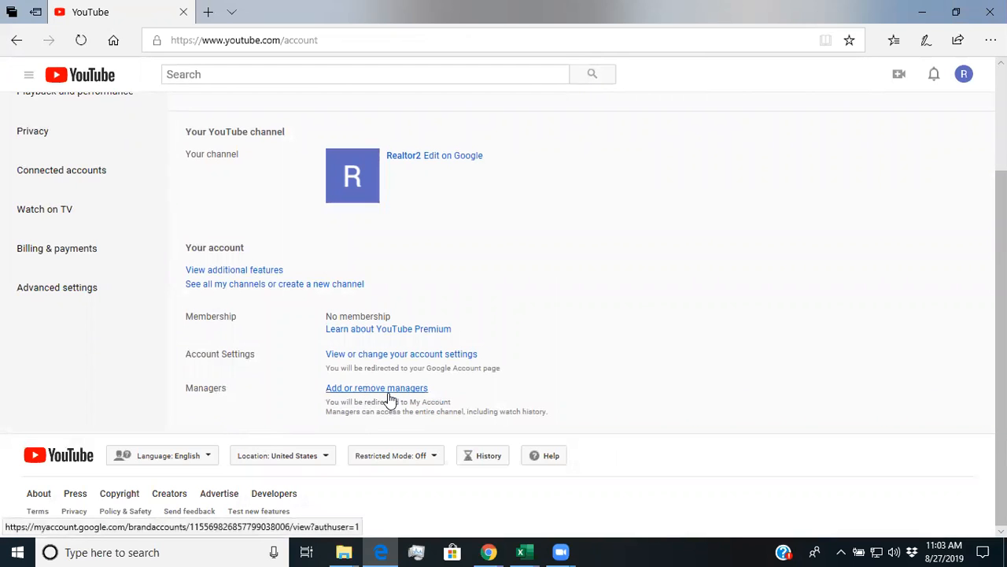
left_click(376, 388)
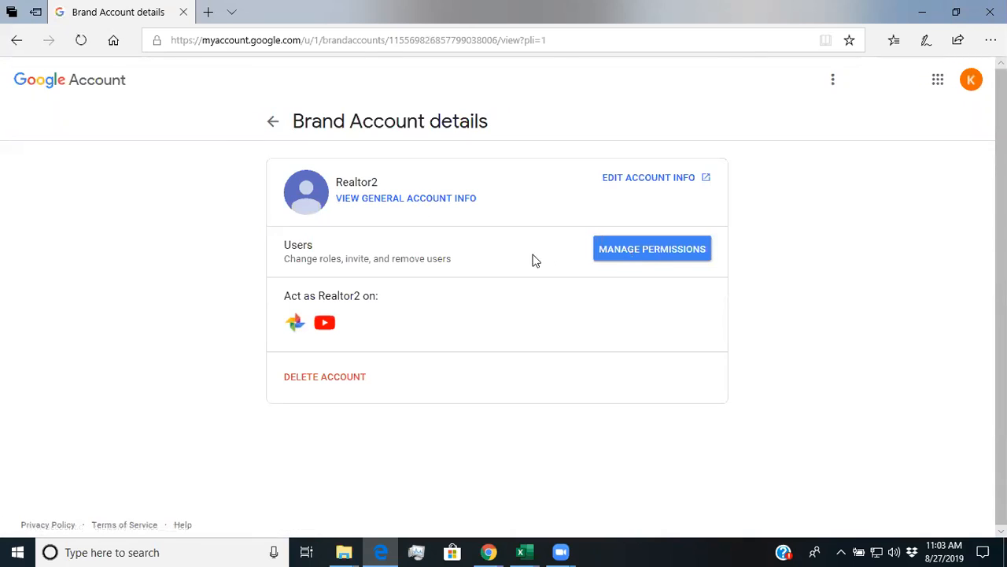
mouse_move(534, 278)
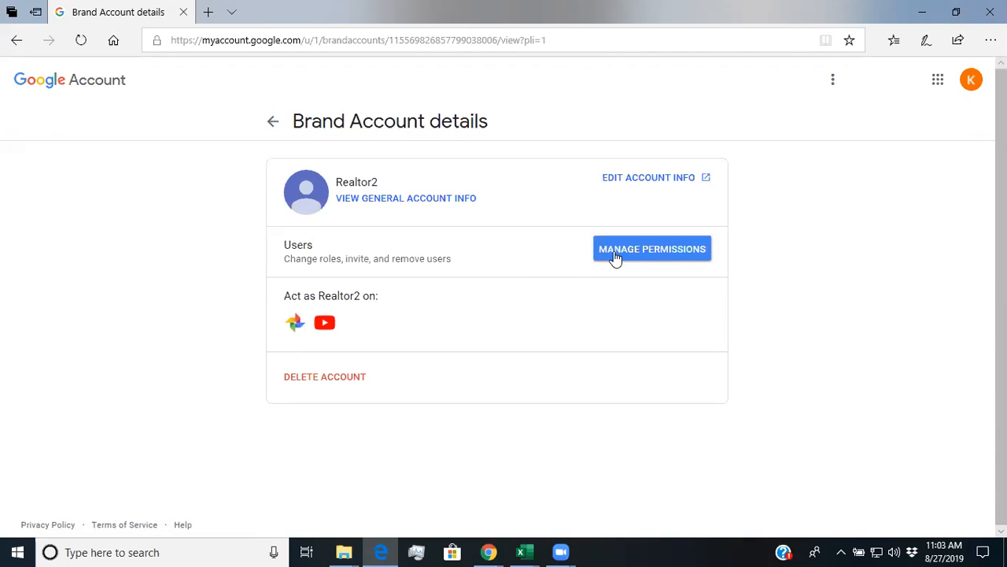
mouse_move(652, 255)
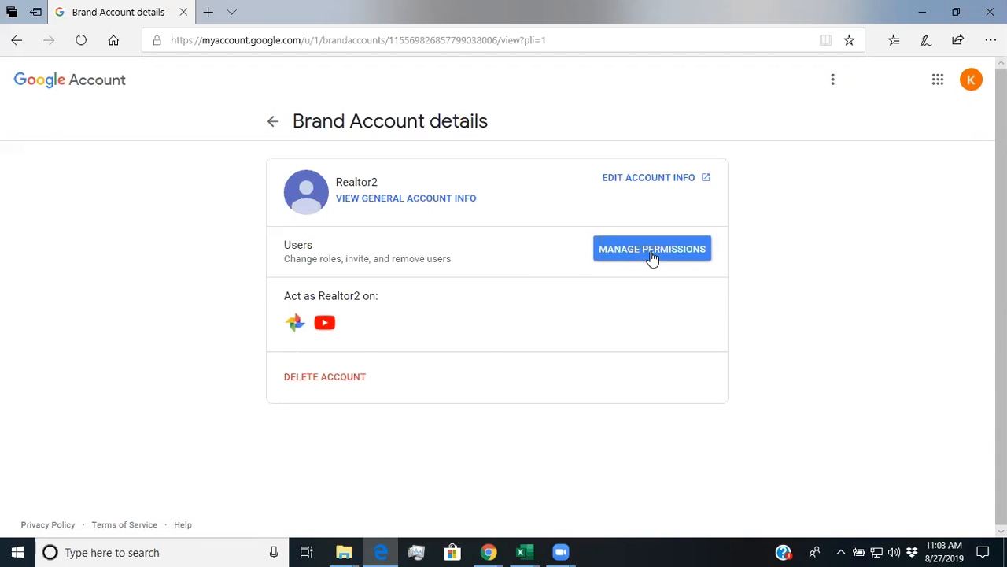
- Open Realtor2's Manage permissions and begin adding a new user
left_click(652, 248)
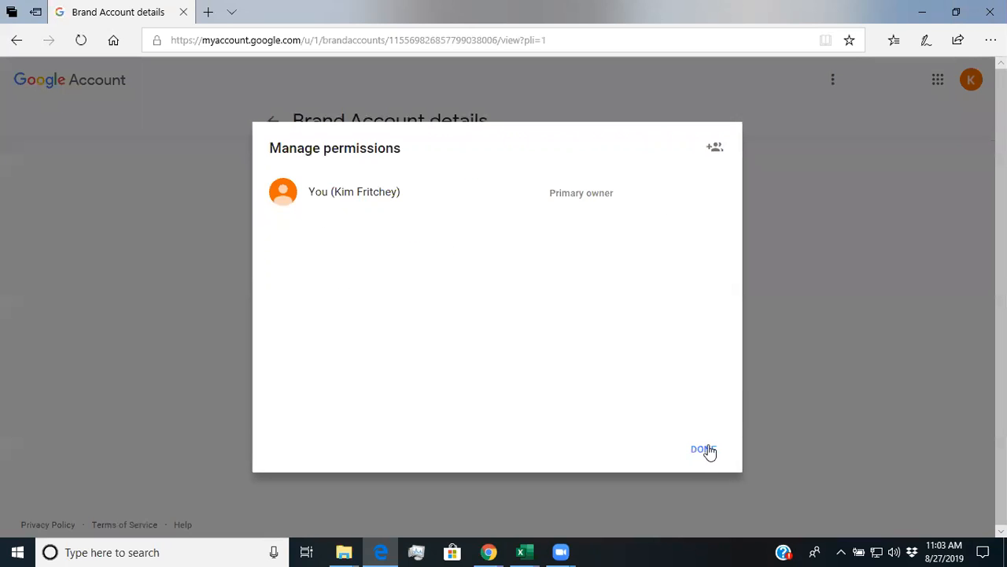
mouse_move(717, 143)
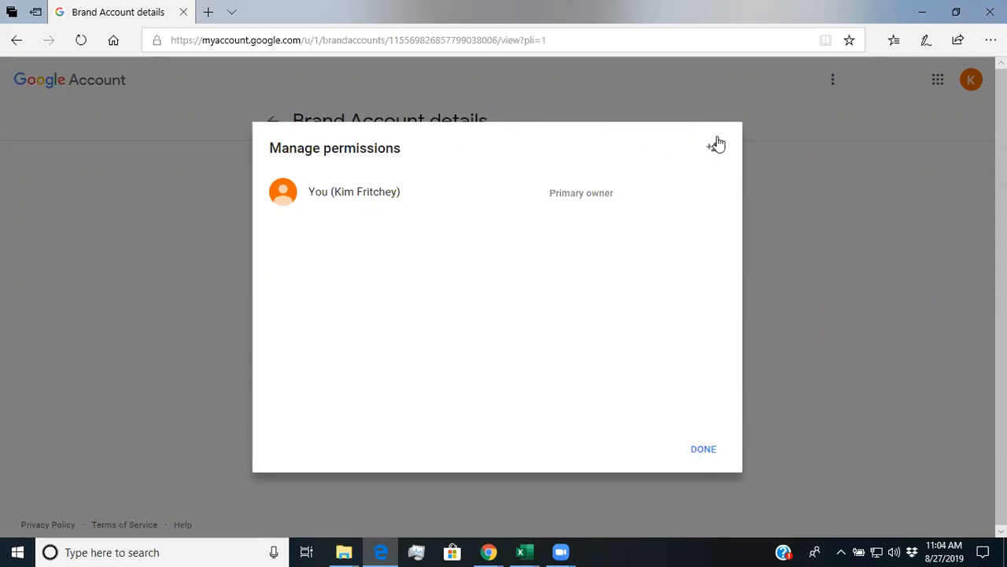
left_click(714, 147)
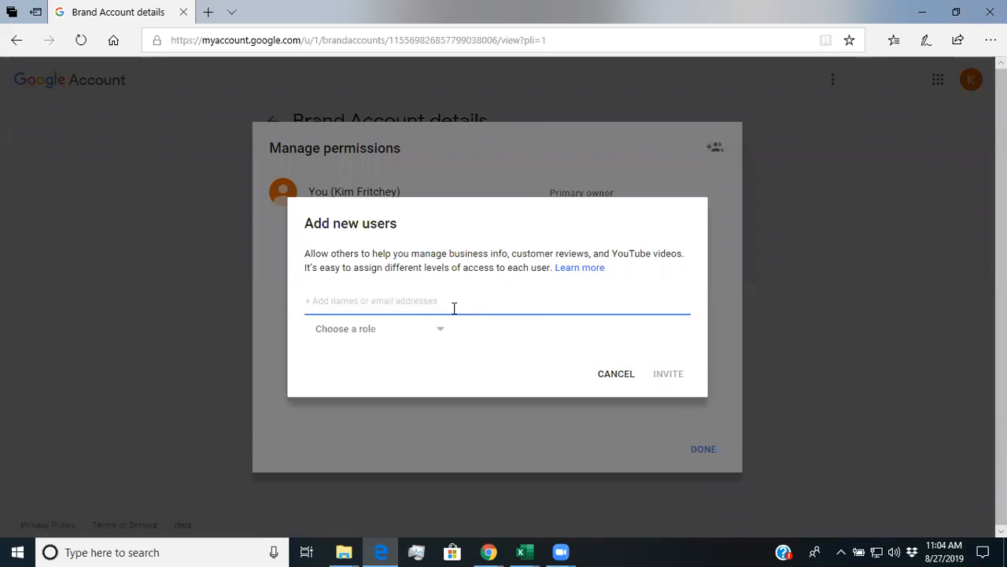
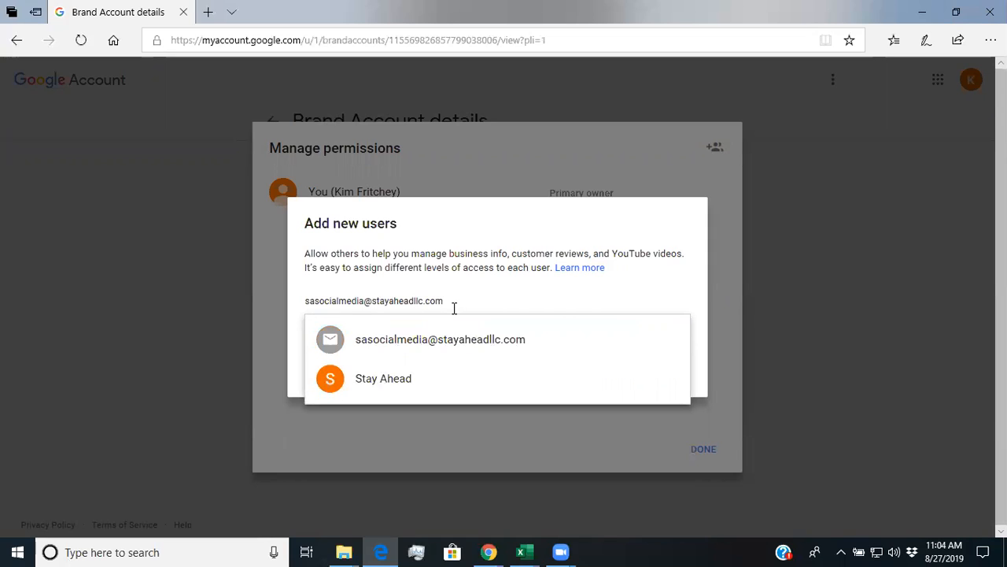
left_click(440, 340)
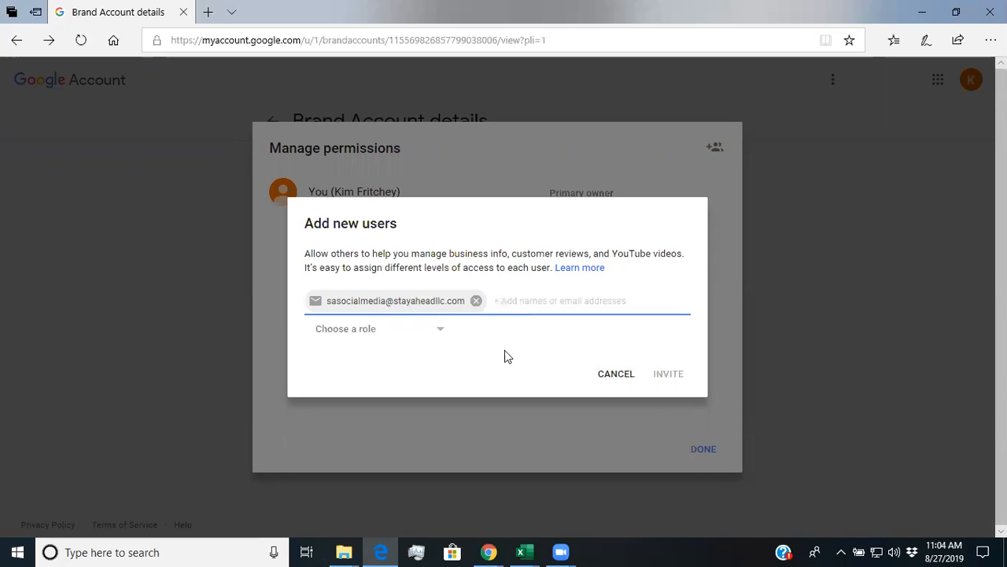
mouse_move(478, 305)
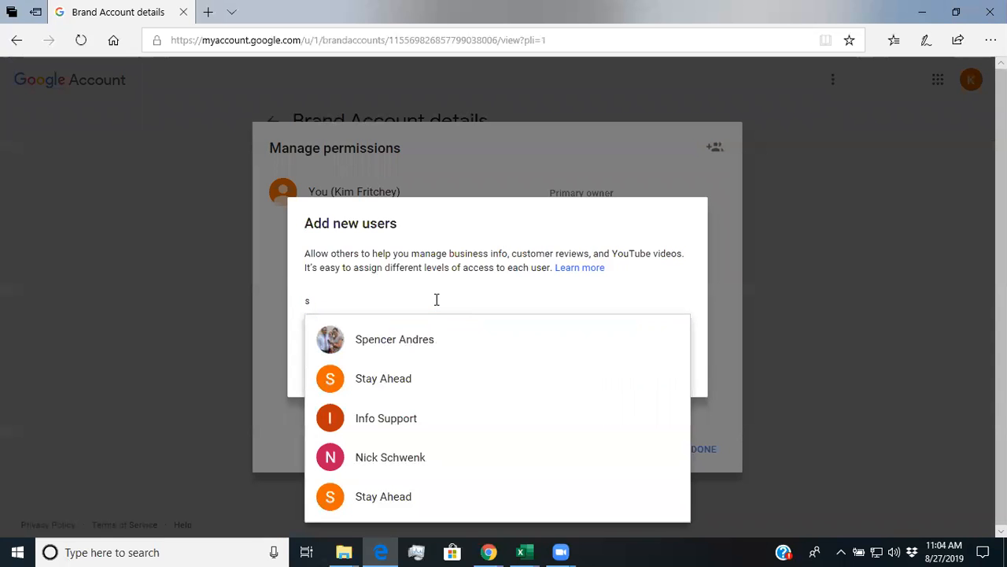
- Pick the Stay Ahead contact as the invitee and assign the Manager role
type("asocial")
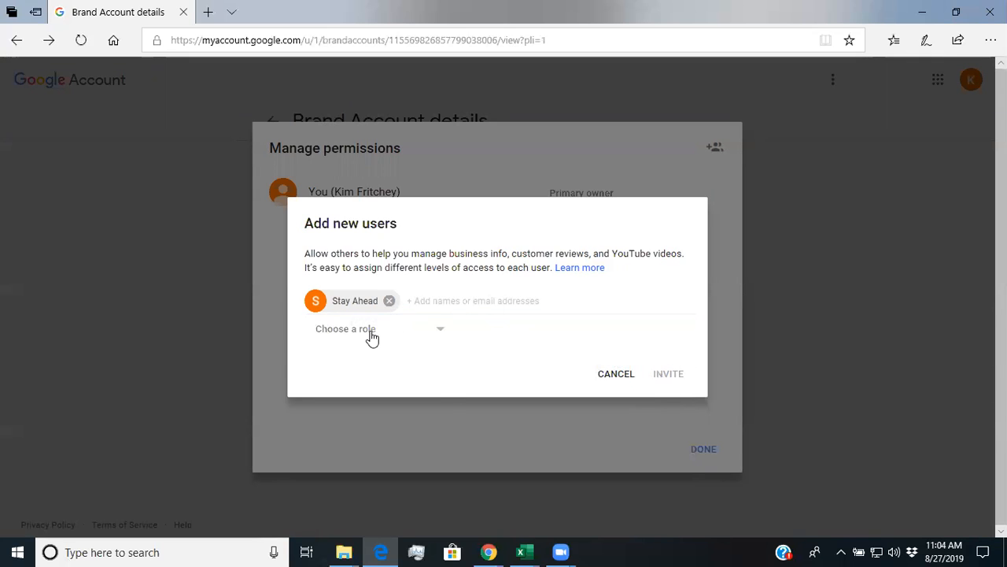
left_click(376, 328)
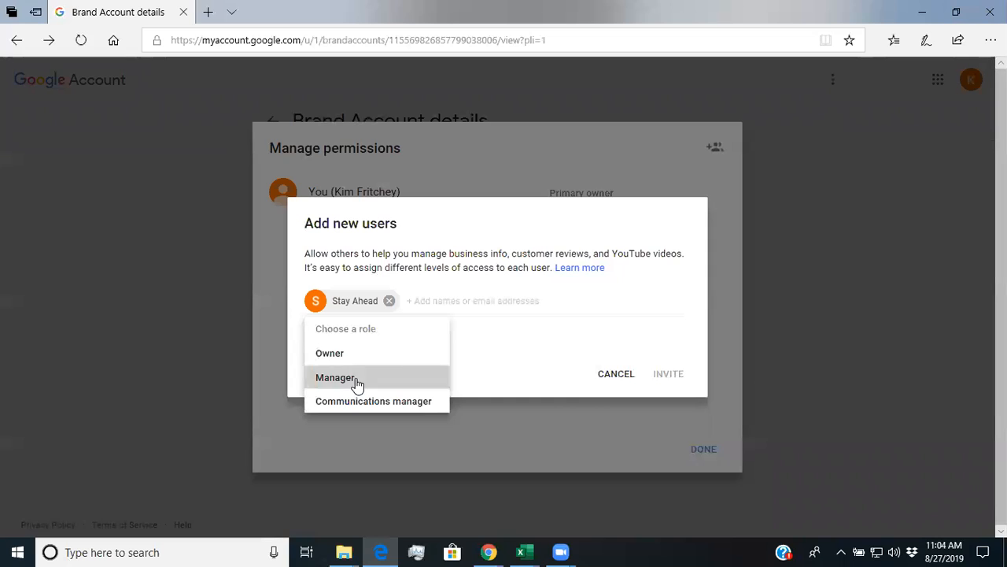
left_click(335, 377)
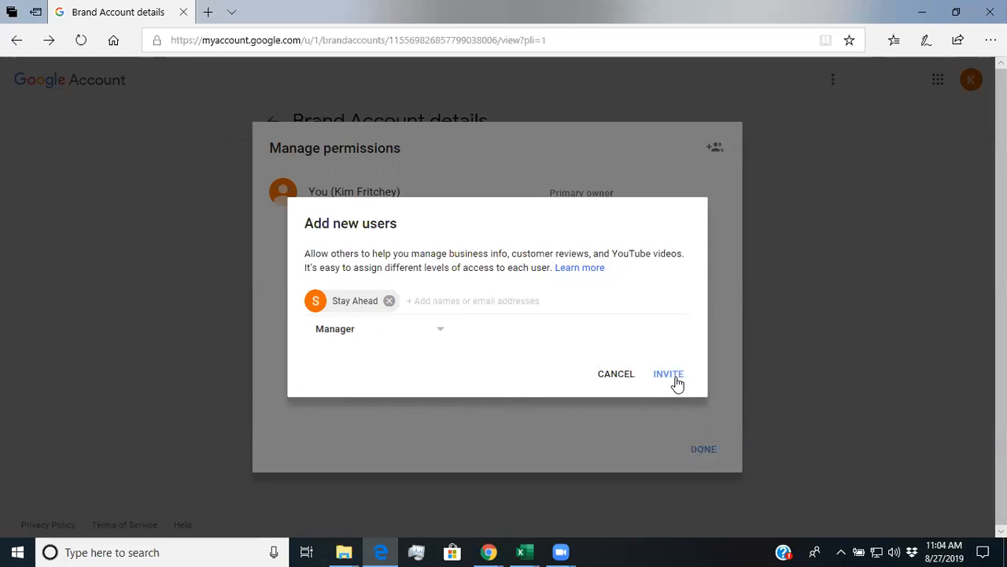
mouse_move(575, 430)
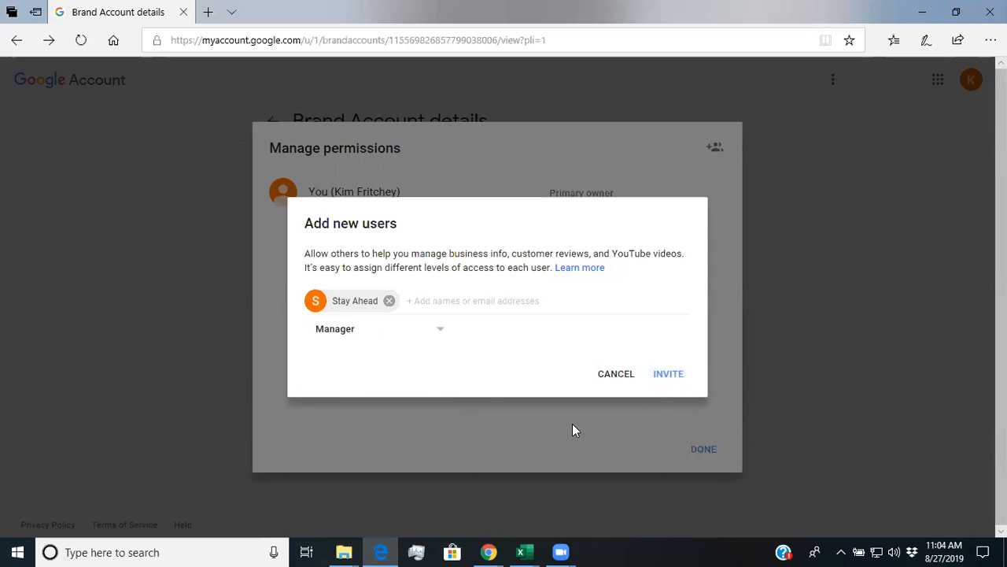
mouse_move(572, 431)
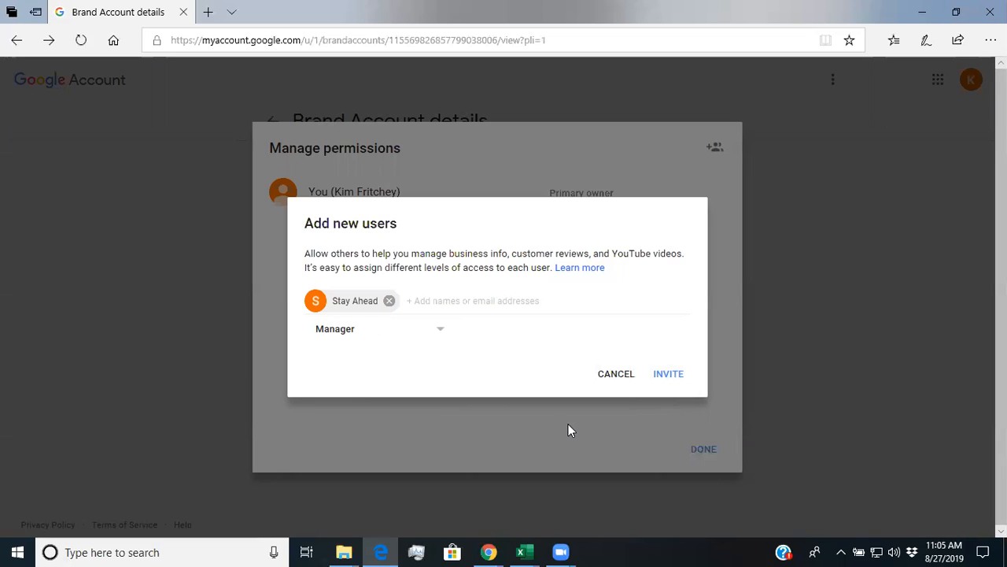
mouse_move(579, 495)
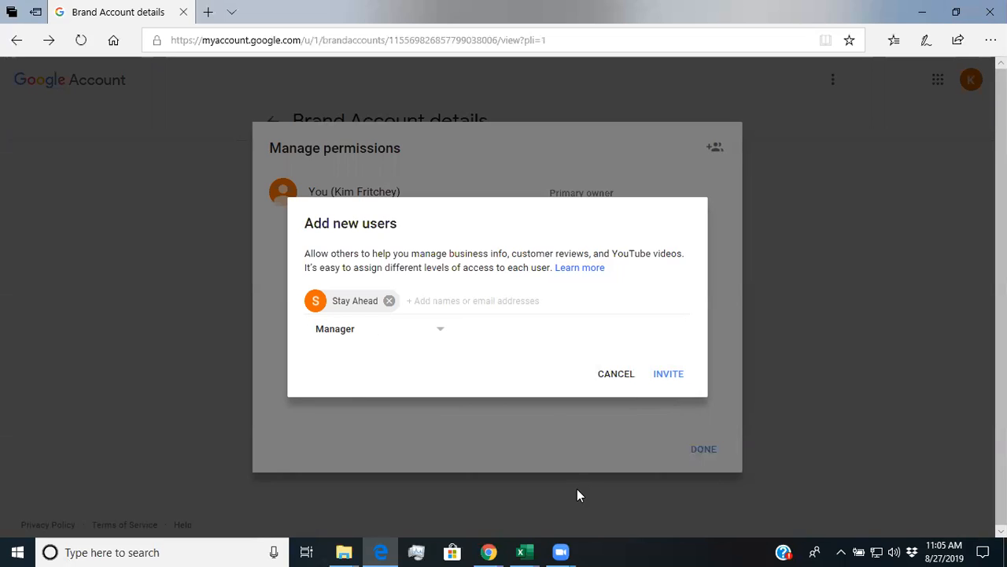